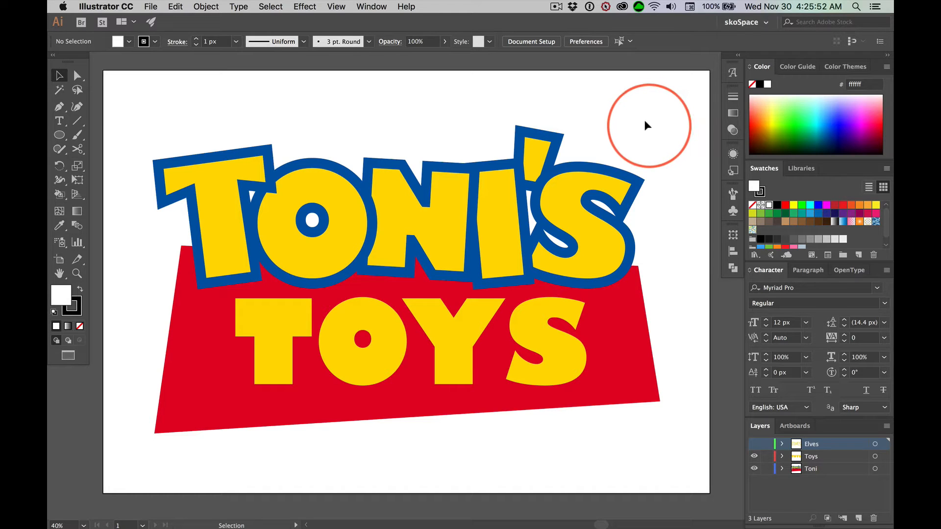
mouse_move(640, 123)
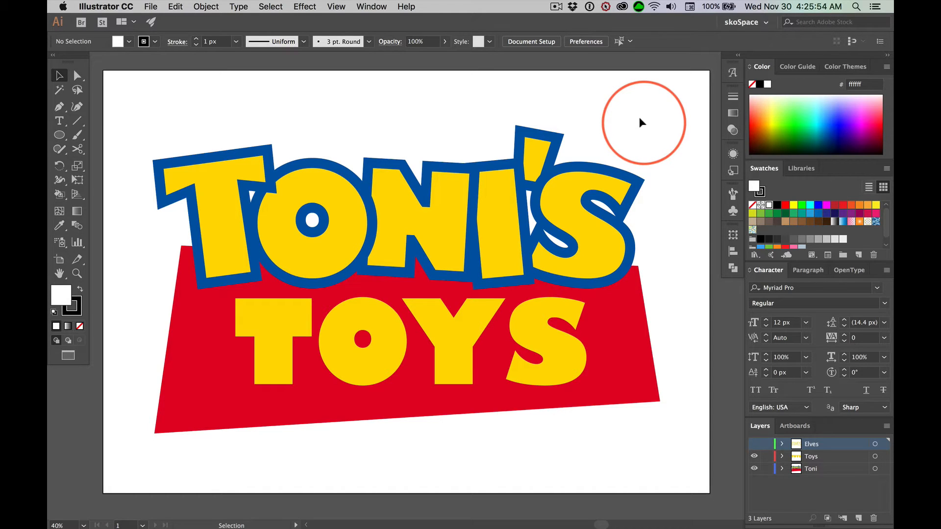
mouse_move(410, 18)
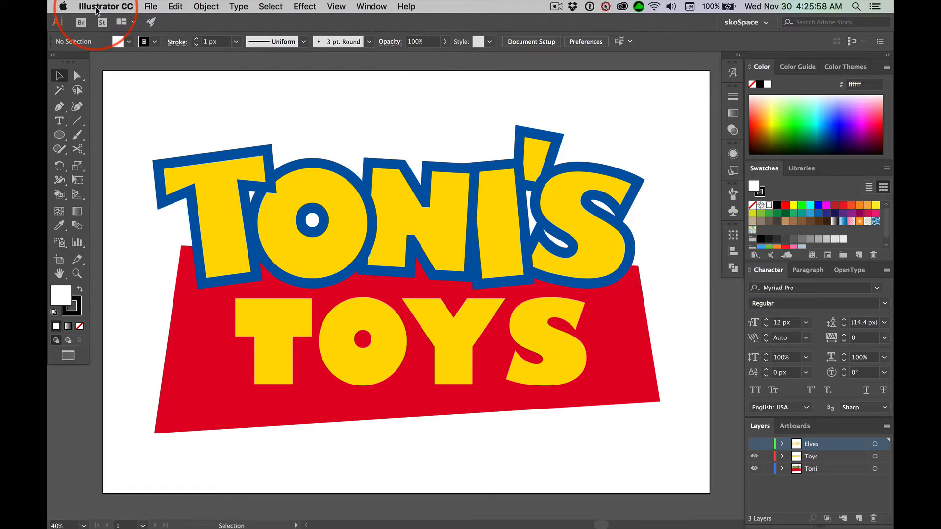
Launch Illustrator Help from the Help menu to open Learn & Support in Safari.
left_click(406, 7)
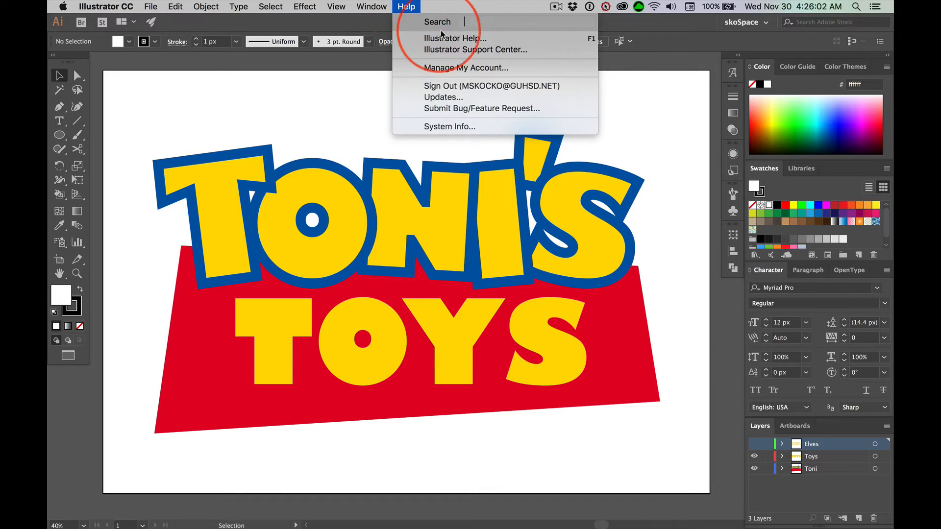
mouse_move(454, 38)
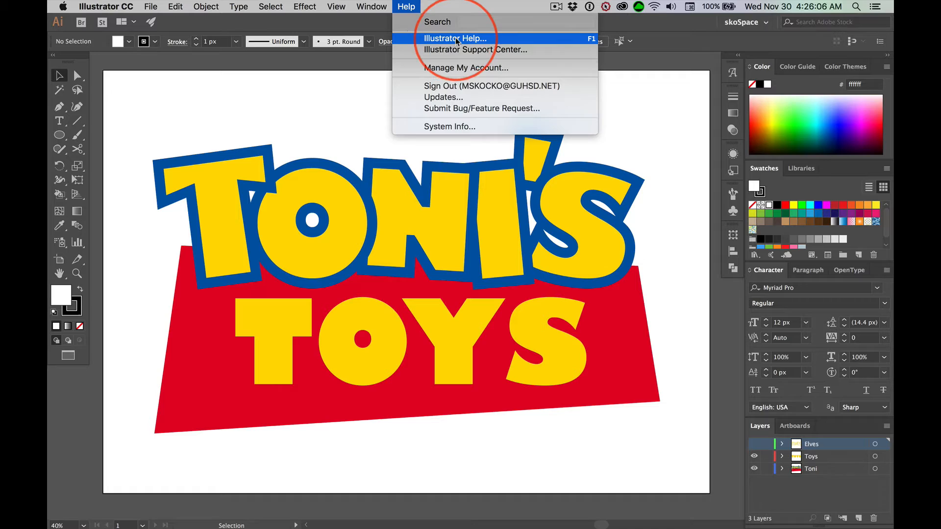
left_click(454, 38)
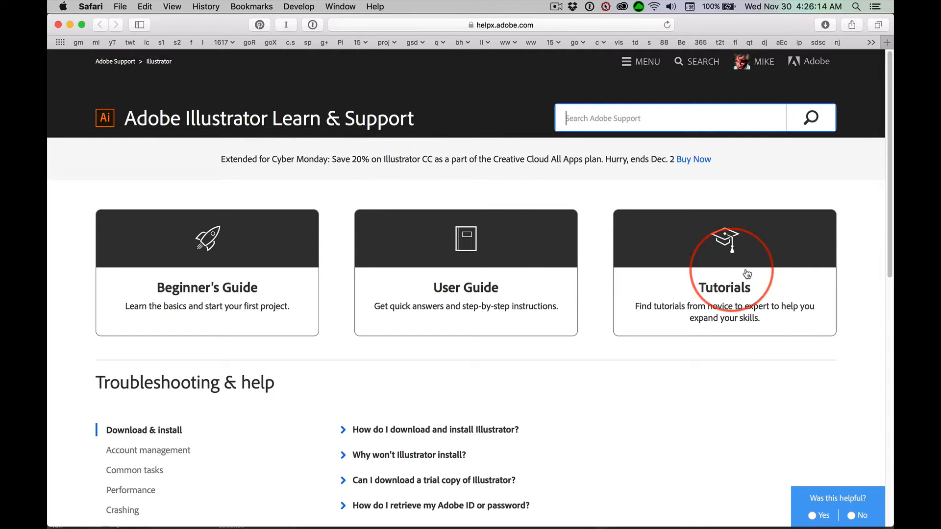
Scroll down and back up over the page's guides and Troubleshooting & help topics.
scroll("down", 3)
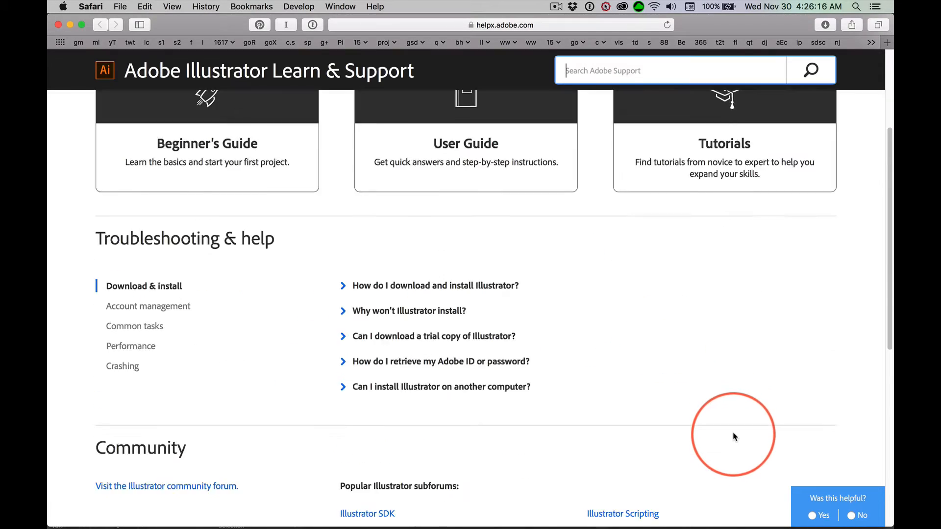
scroll("up", 3)
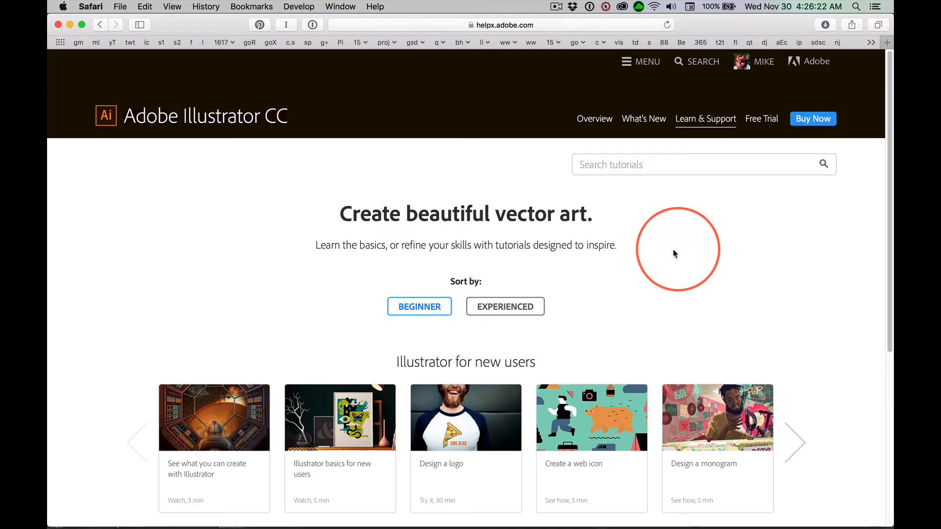
mouse_move(648, 288)
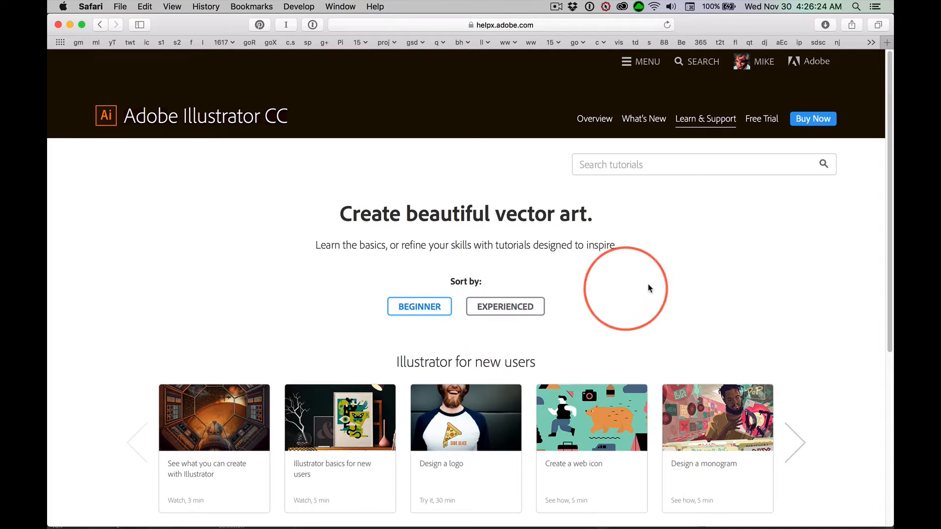
Page the new-user tutorials forward twice, then flip Key topics forward and back.
scroll("down", 3)
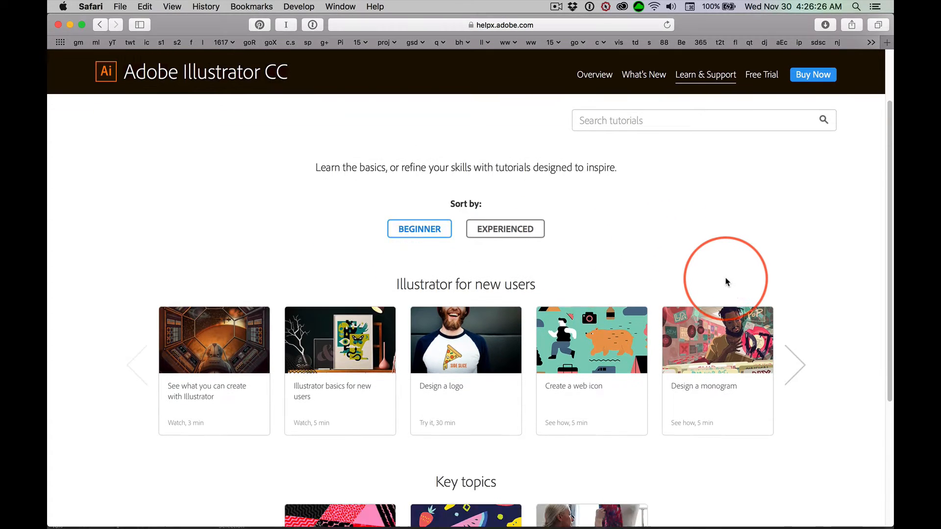
scroll("down", 3)
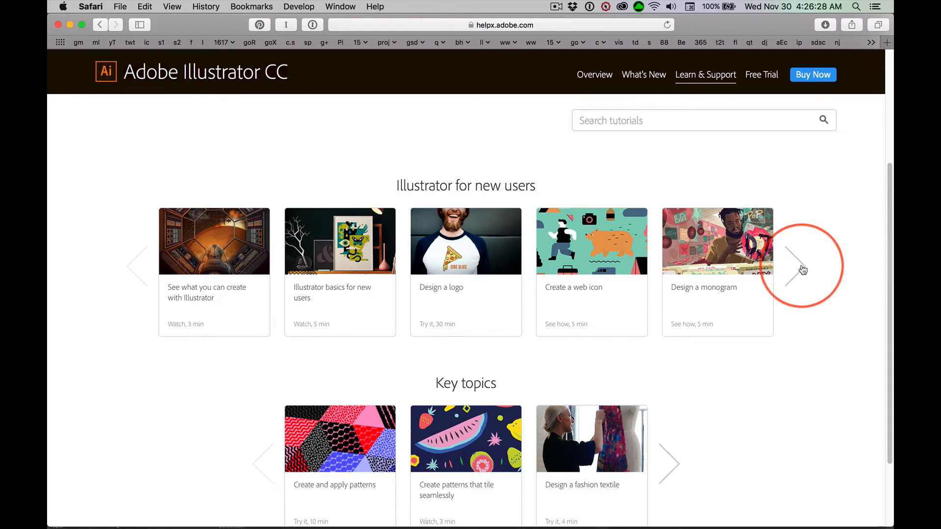
left_click(803, 268)
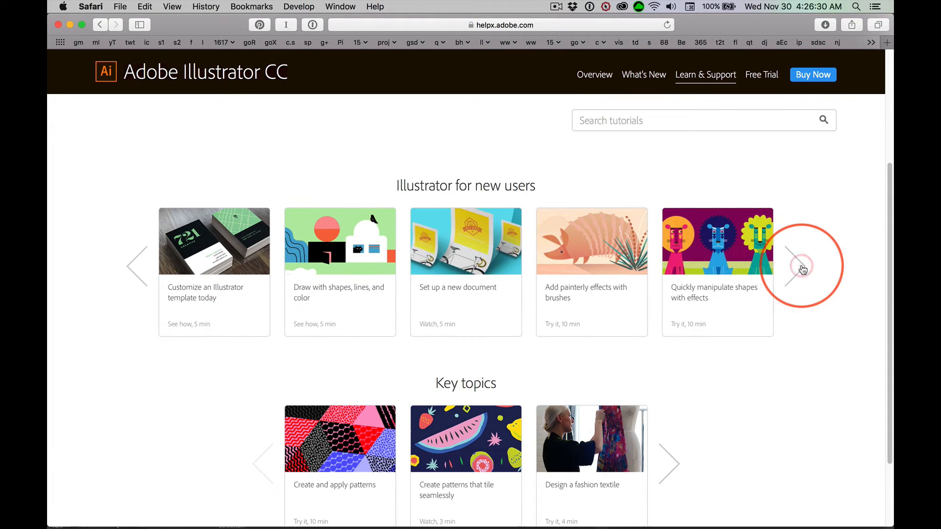
left_click(802, 267)
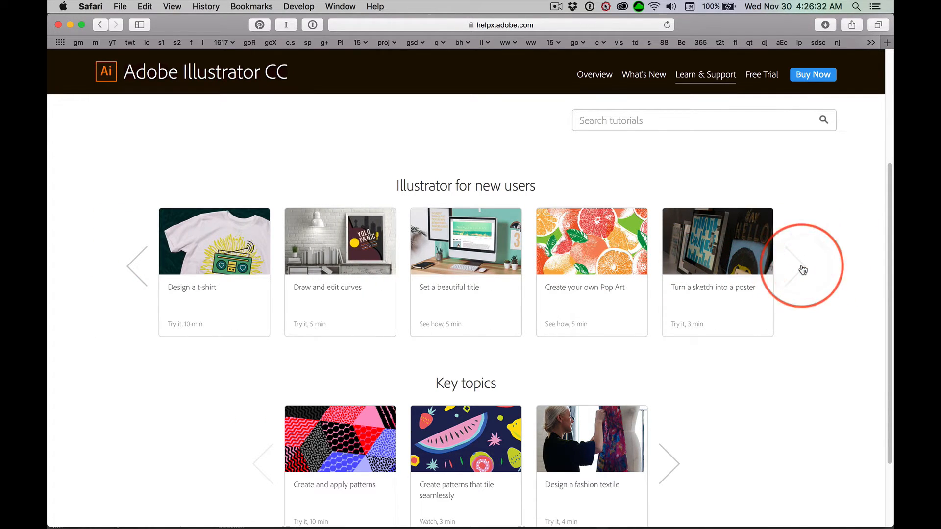
left_click(668, 462)
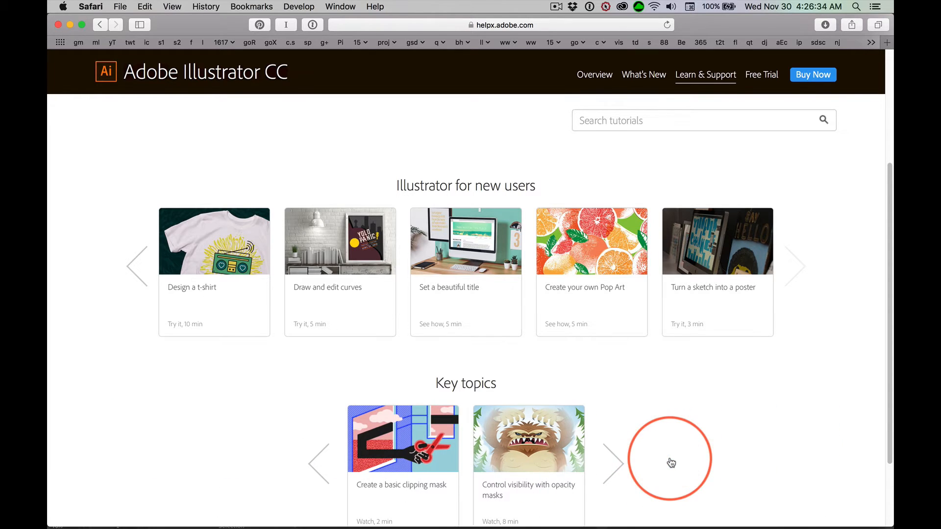
mouse_move(323, 467)
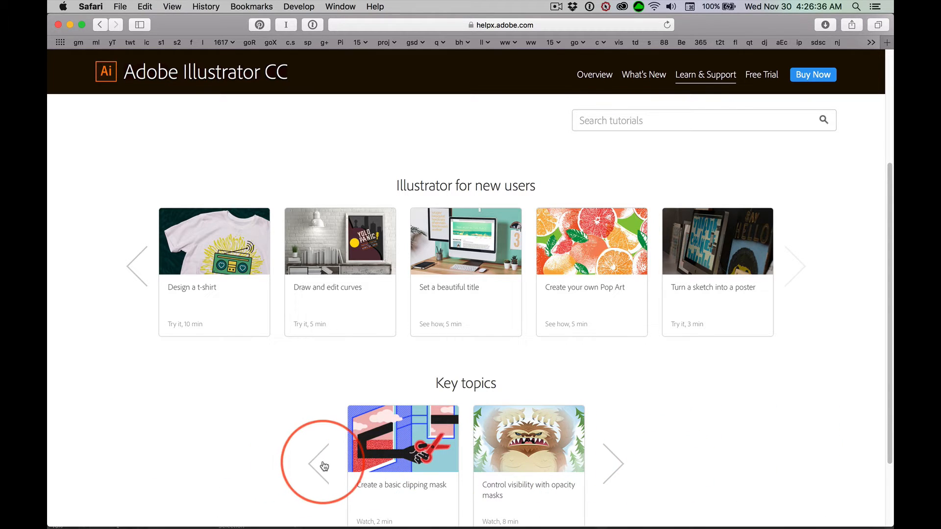
left_click(322, 463)
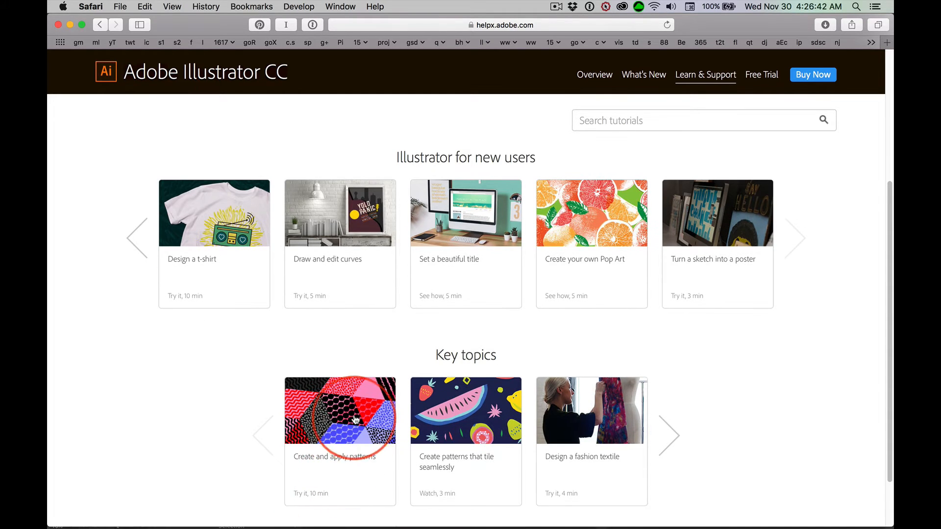
Open Create and apply patterns, skim it, then open Create patterns that tile seamlessly.
left_click(339, 410)
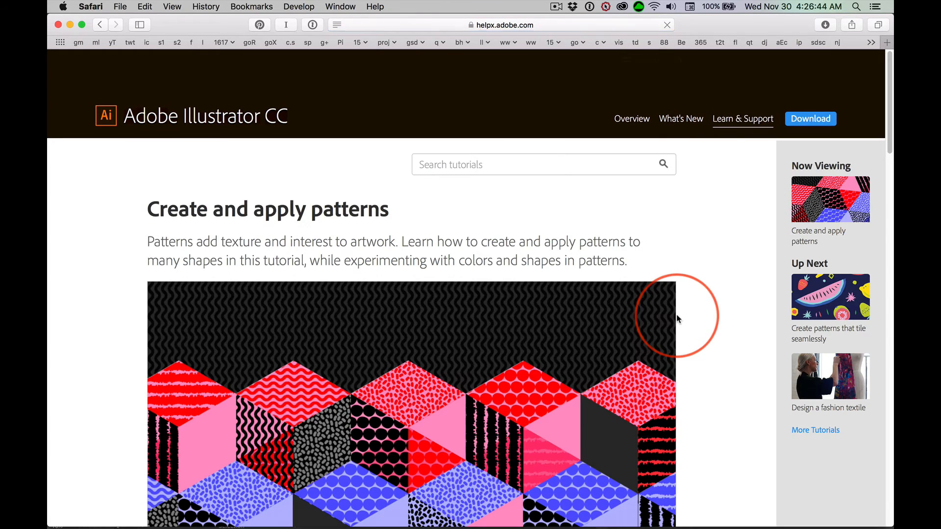
scroll("down", 3)
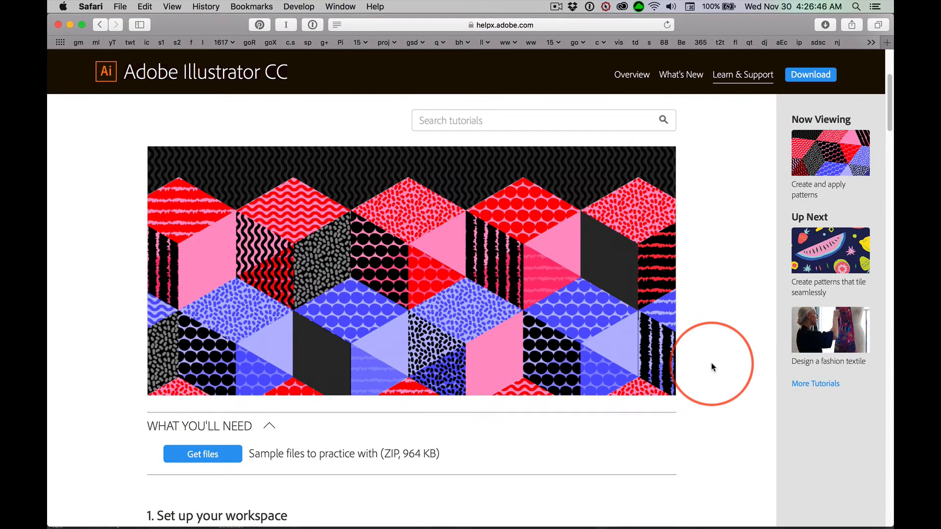
scroll("up", 3)
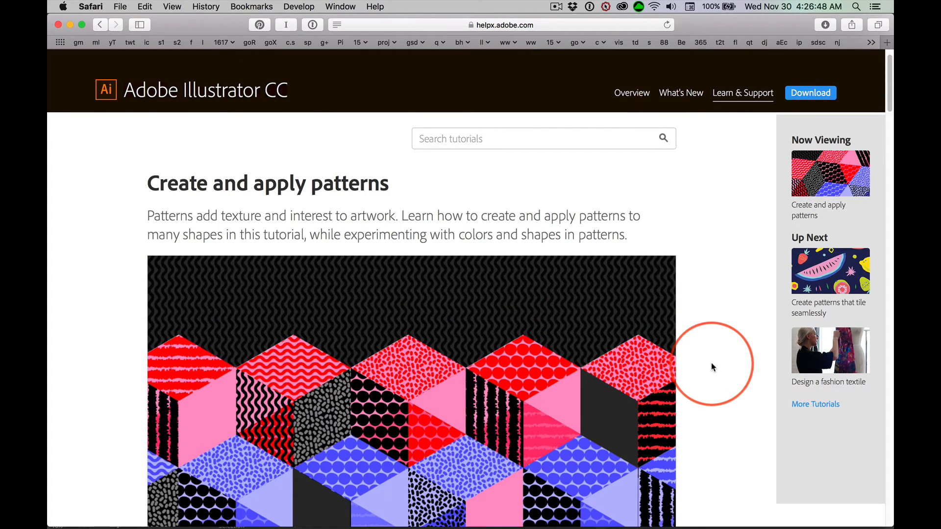
mouse_move(786, 314)
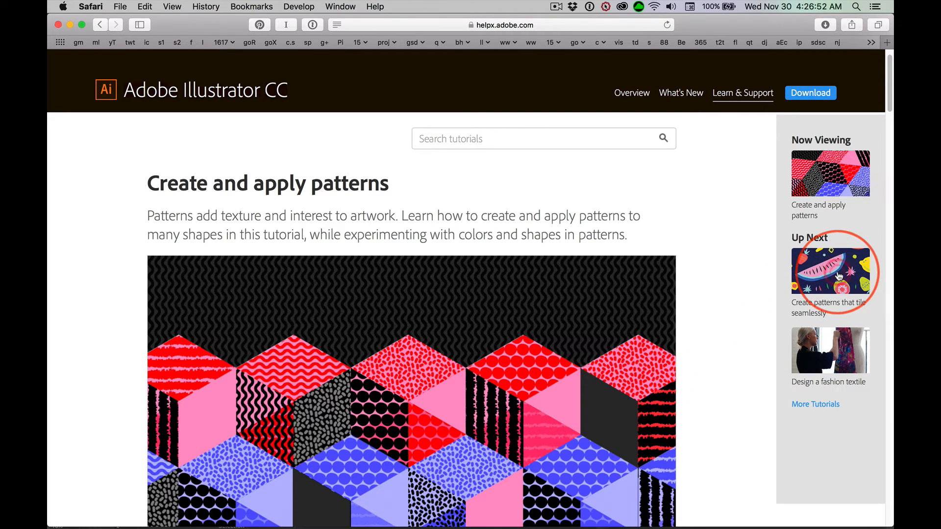
left_click(829, 270)
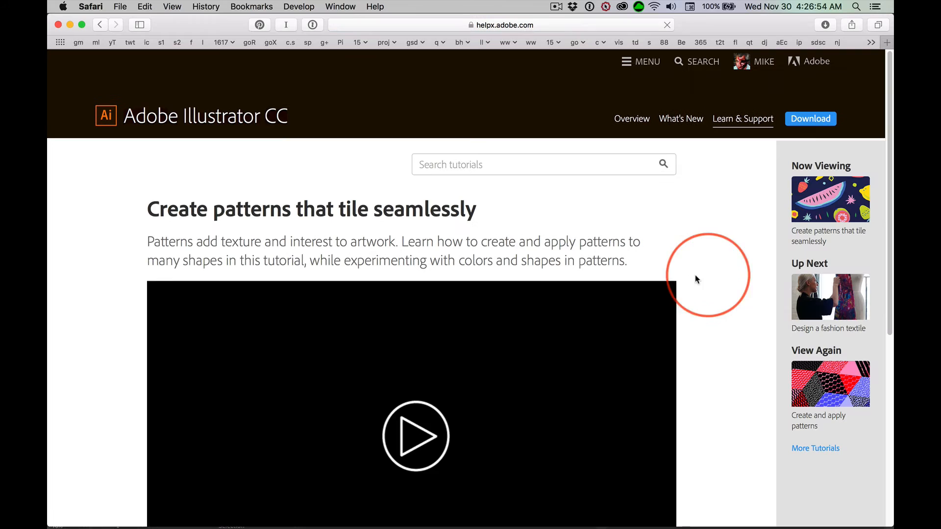
Skim the seamless-pattern tutorial, then go to the More Tutorials listing.
scroll("down", 3)
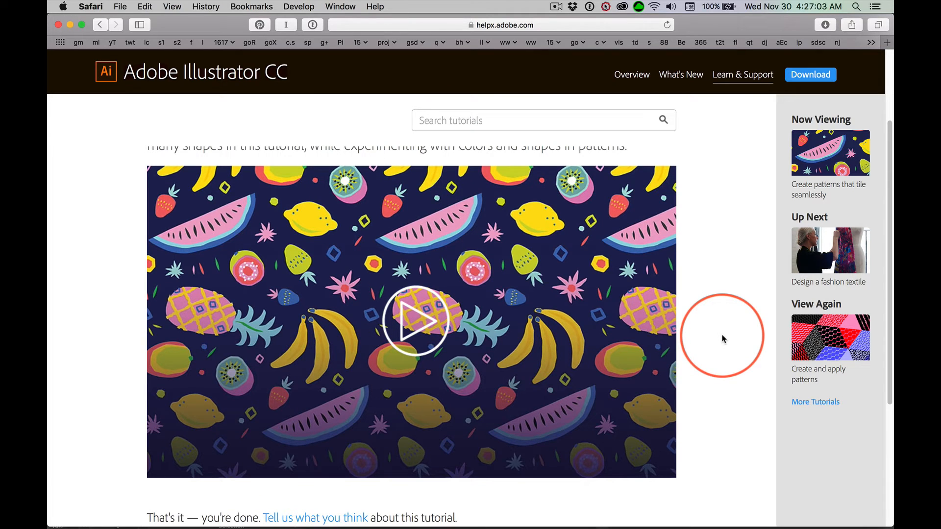
scroll("up", 3)
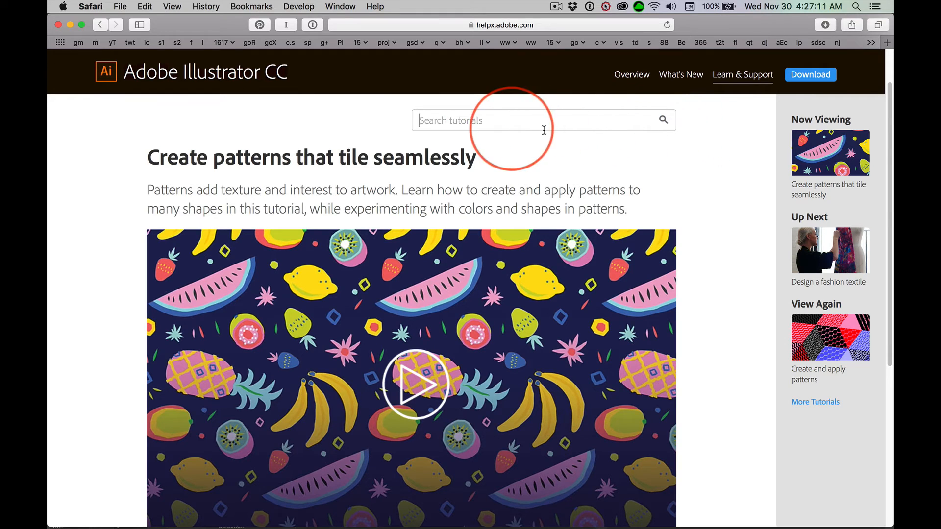
mouse_move(623, 163)
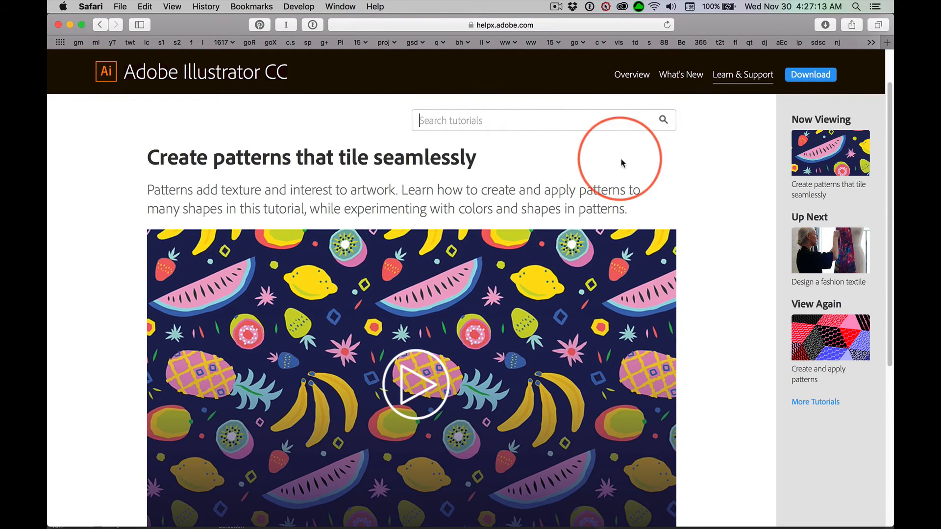
mouse_move(806, 392)
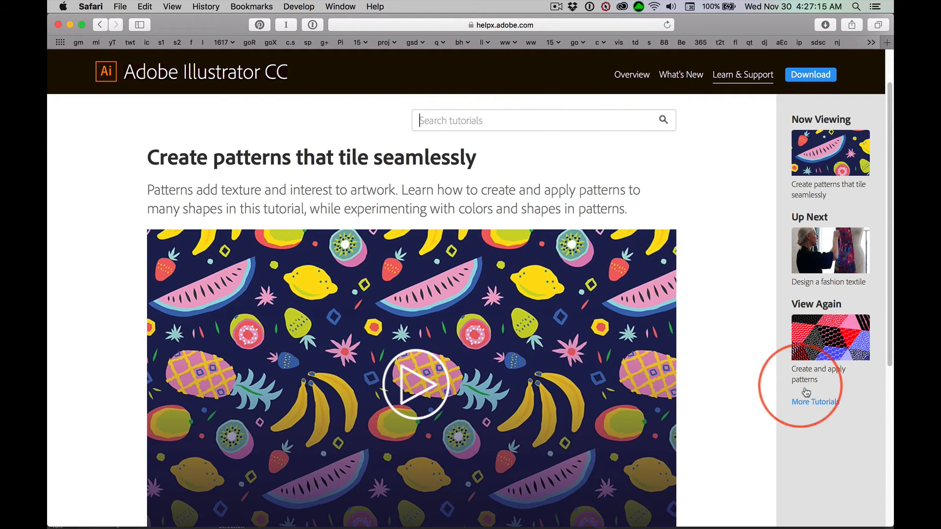
left_click(814, 401)
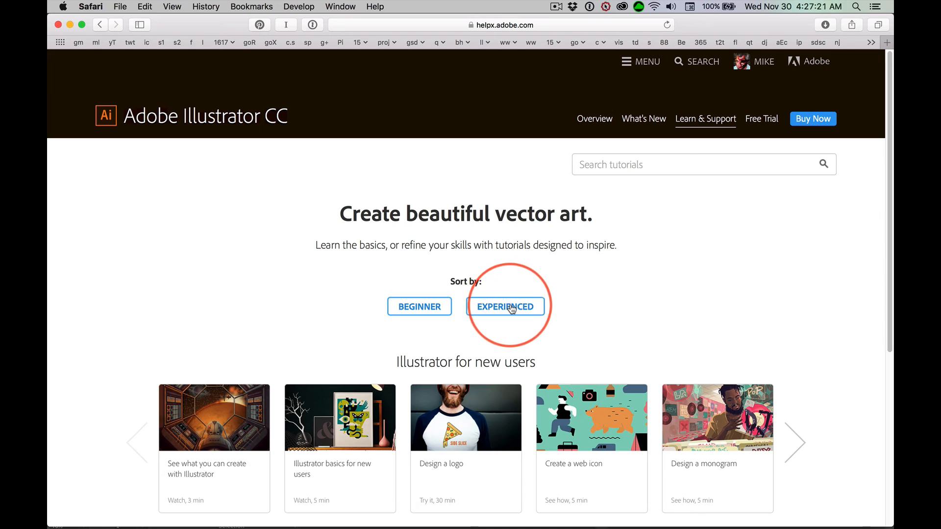
Switch Sort by between Experienced and Beginner, settle on Experienced, and show its next set.
left_click(505, 306)
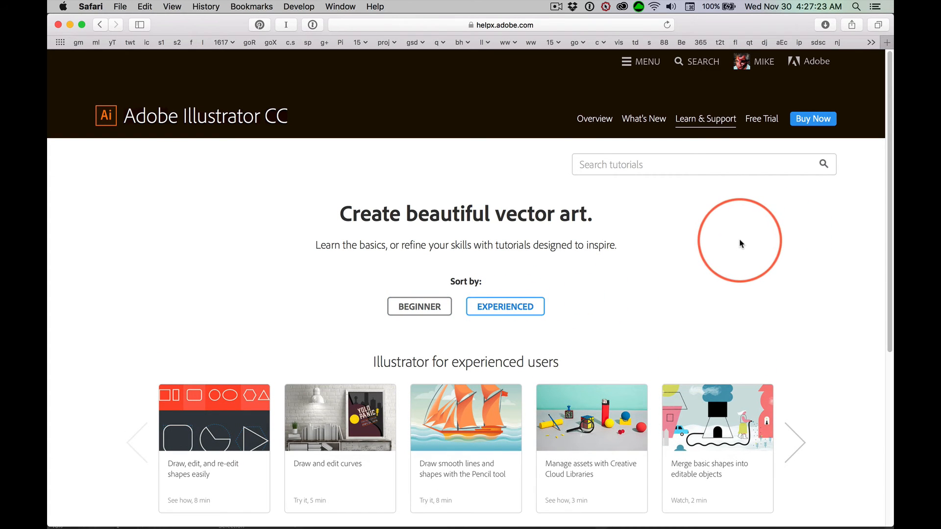
mouse_move(210, 445)
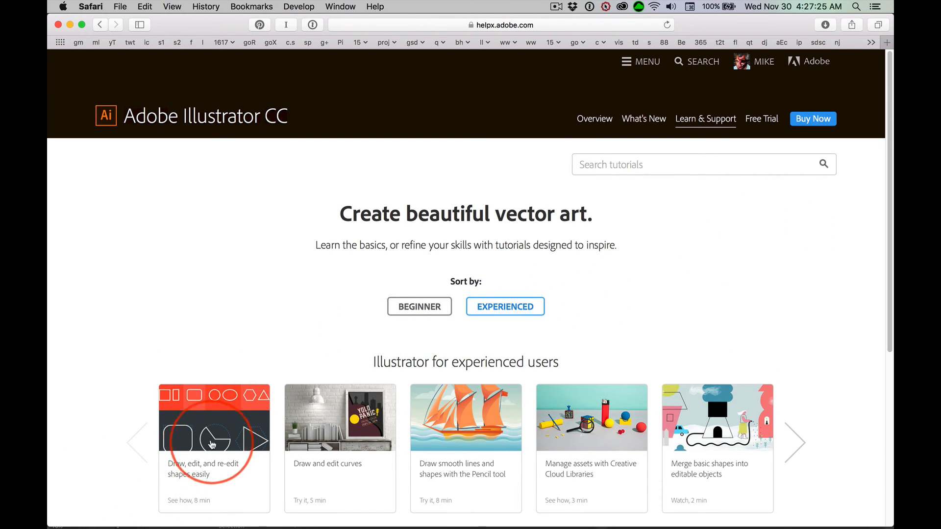
mouse_move(448, 327)
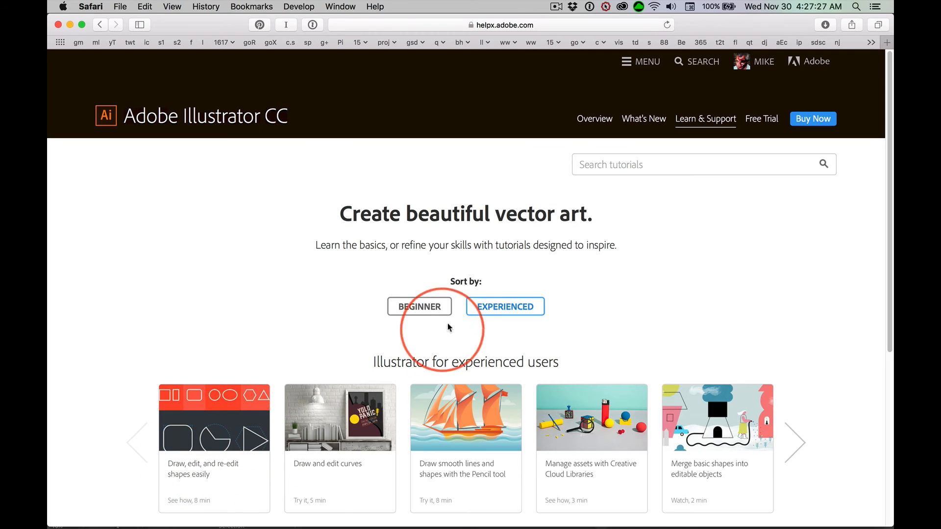
left_click(419, 306)
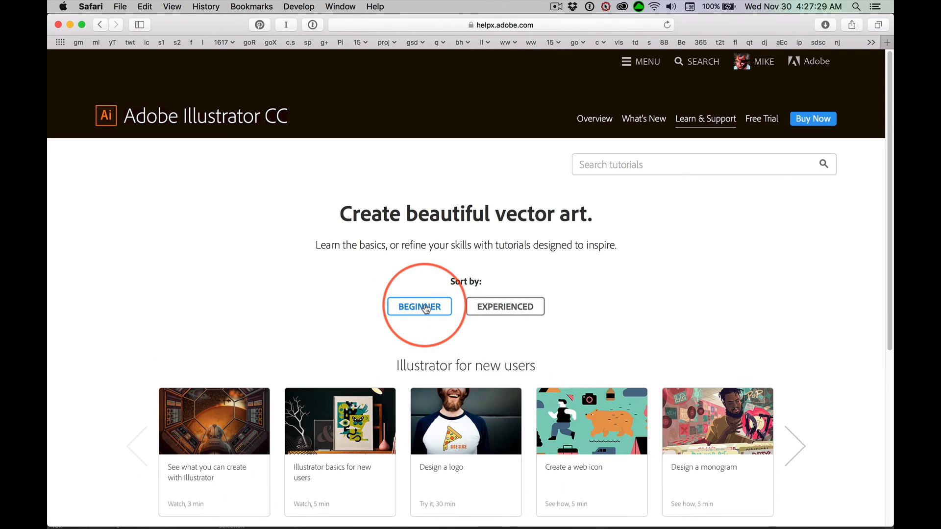
left_click(504, 305)
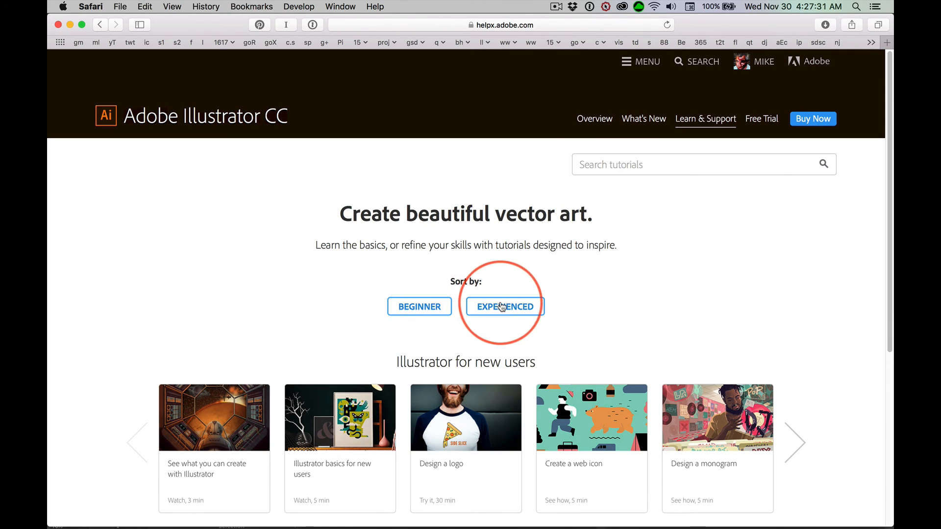
left_click(505, 306)
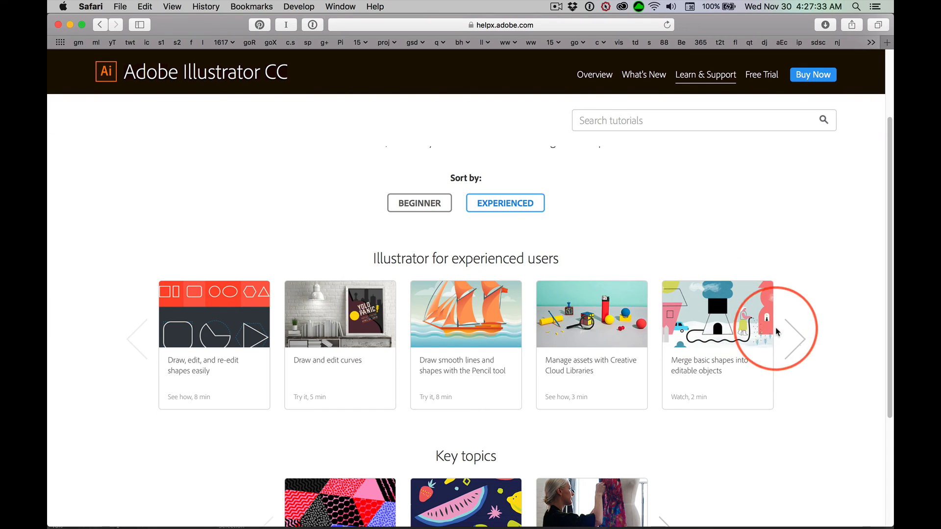
left_click(797, 339)
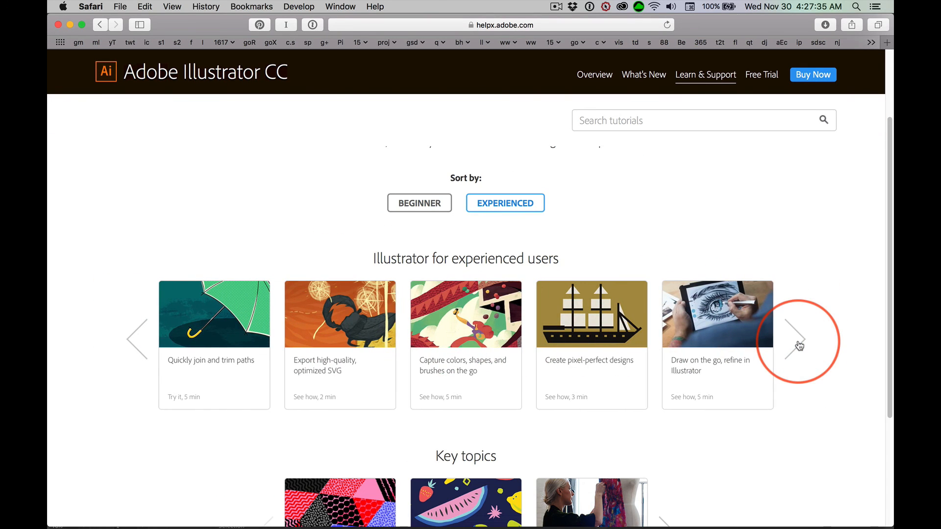